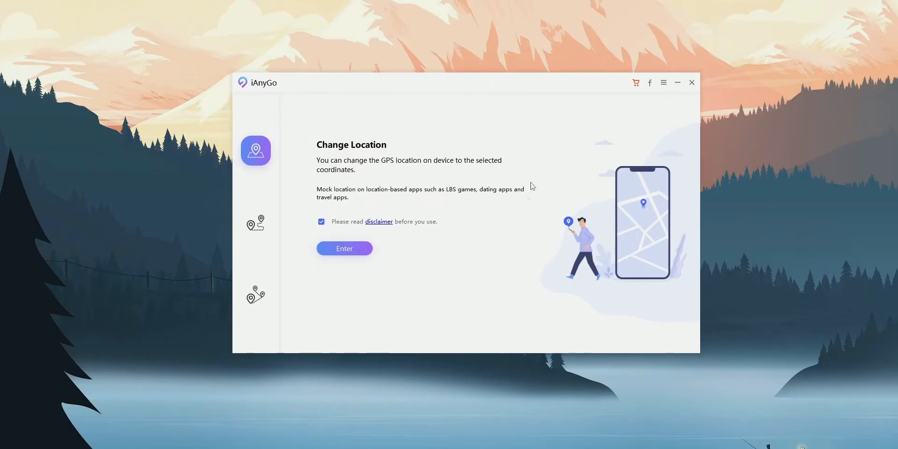
Step: Review the single-spot and multi-spot movement modes, then return to Change Location mode
{"action": "left_click", "coordinate": [344, 248]}
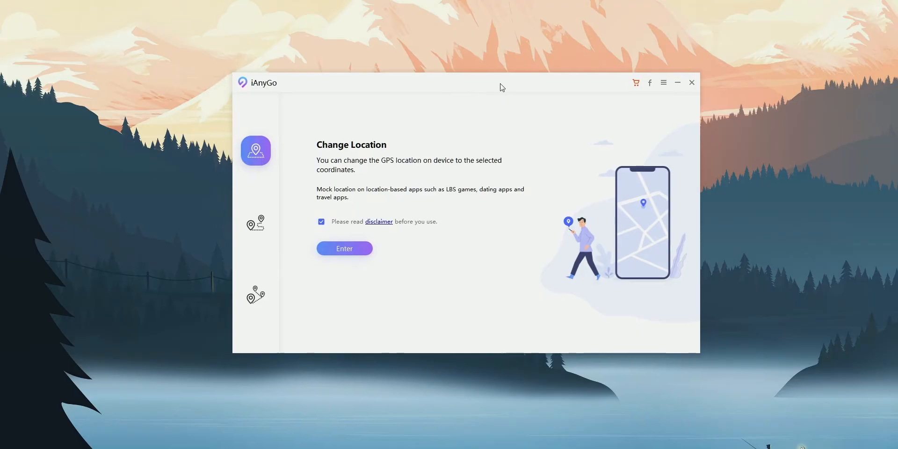
{"action": "left_click", "coordinate": [344, 248]}
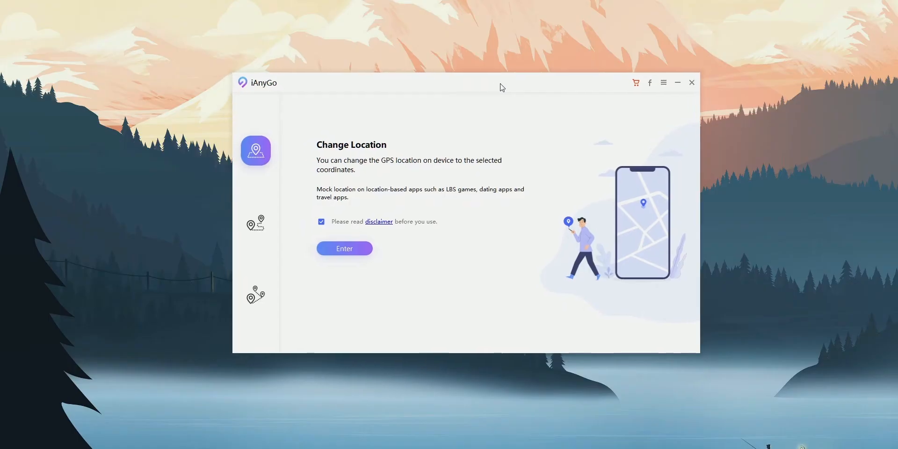
{"action": "mouse_move", "coordinate": [277, 235]}
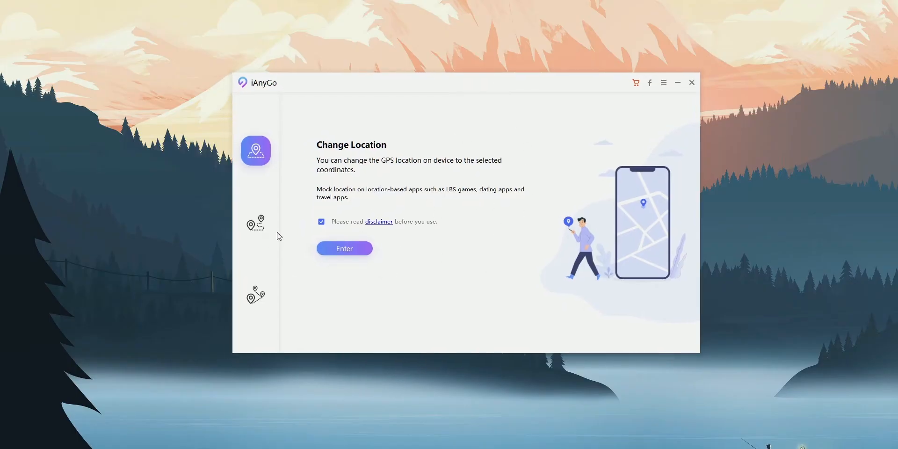
{"action": "left_click", "coordinate": [255, 223]}
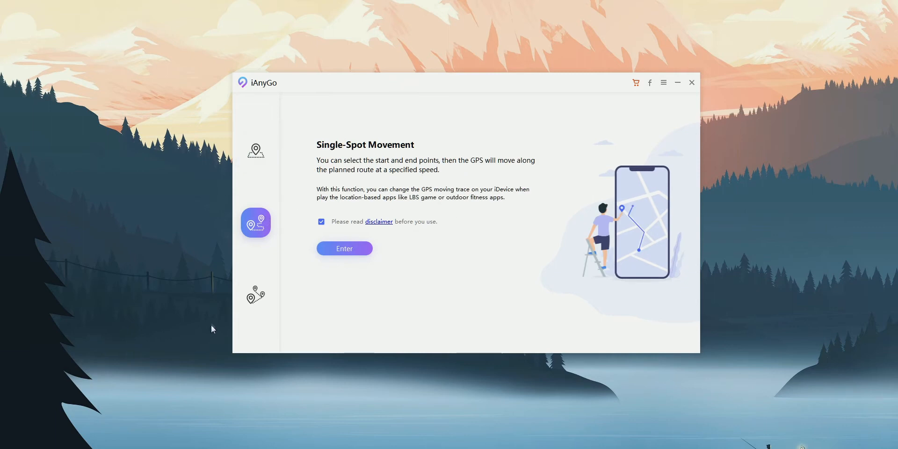
{"action": "left_click", "coordinate": [255, 295]}
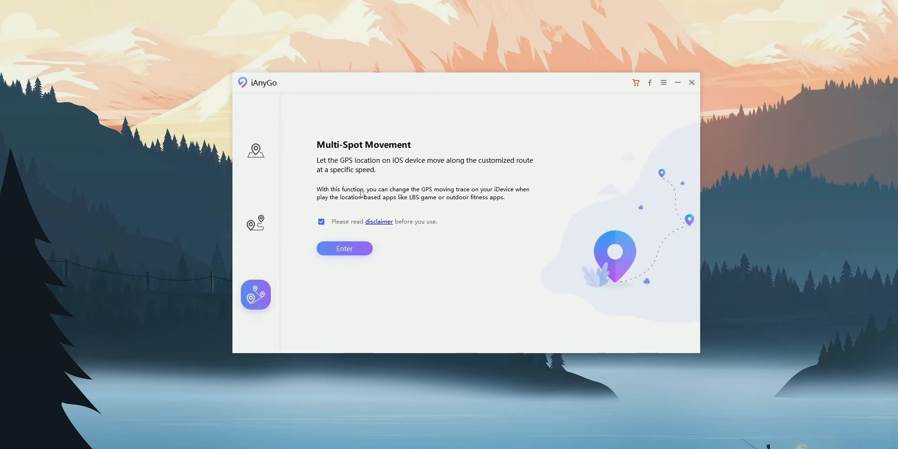
{"action": "left_click", "coordinate": [255, 150]}
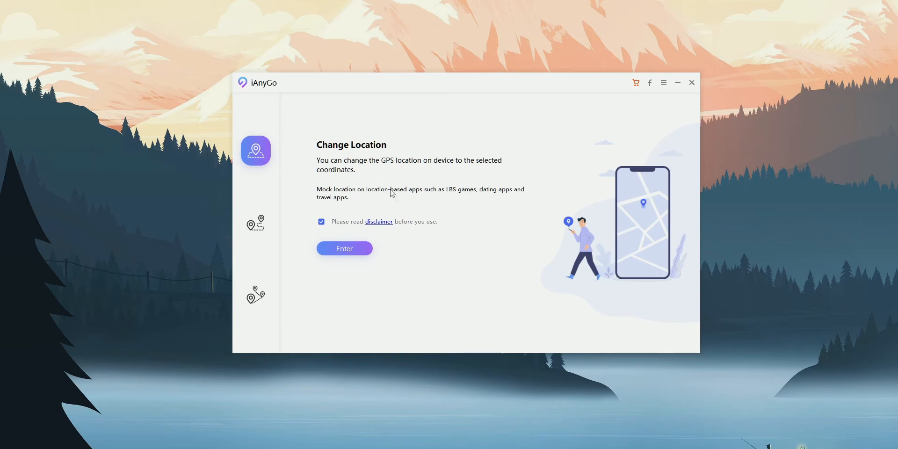
{"action": "mouse_move", "coordinate": [529, 170]}
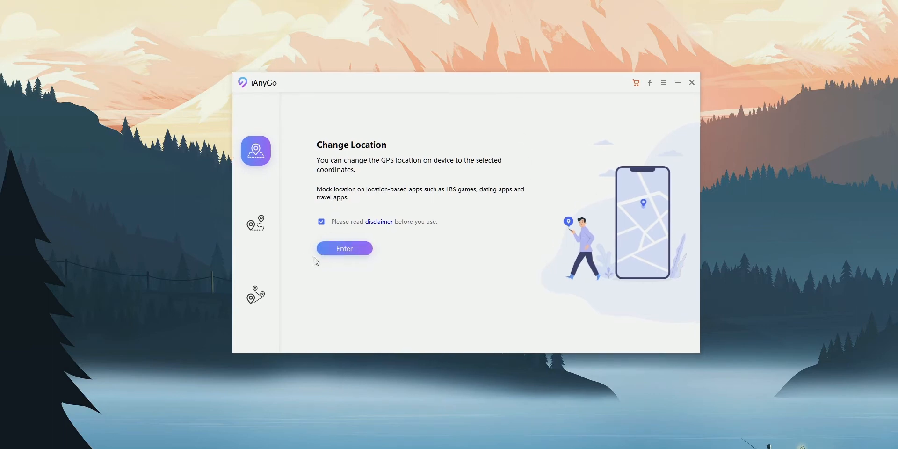
Step: Enter the map, choose a destination in Karu, Nasarawa (~7433 km away) and start modifying, showing the warning
{"action": "left_click", "coordinate": [344, 248]}
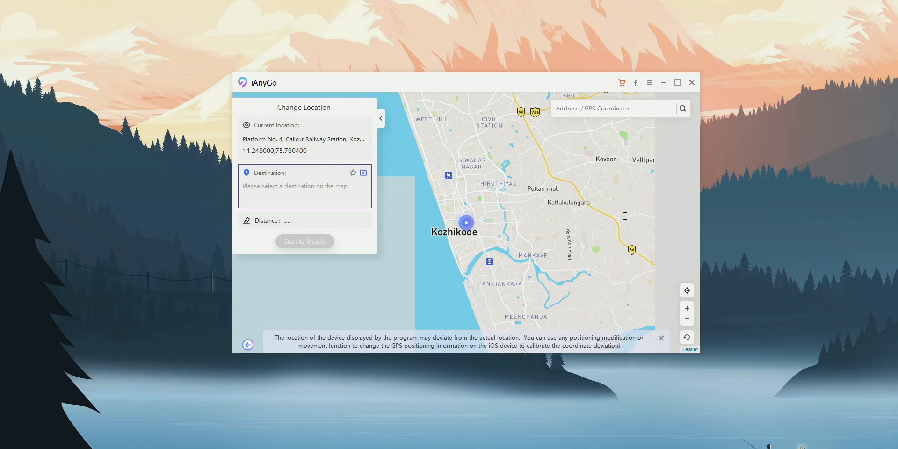
{"action": "left_click", "coordinate": [304, 241]}
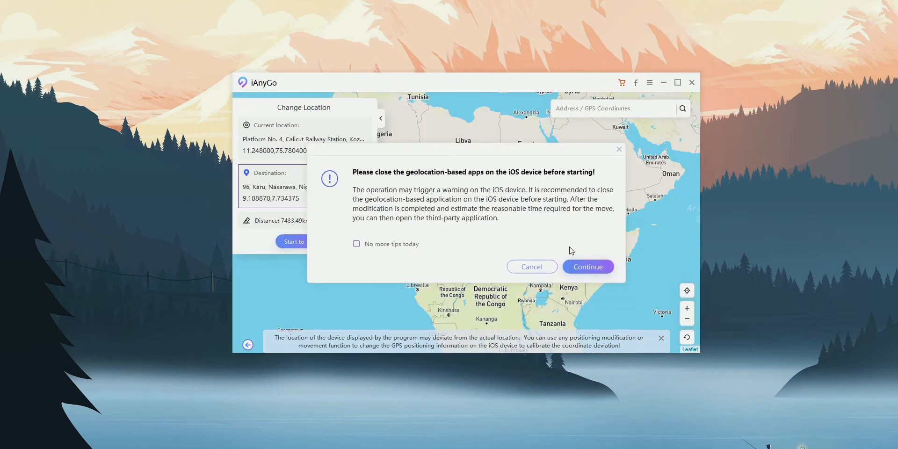